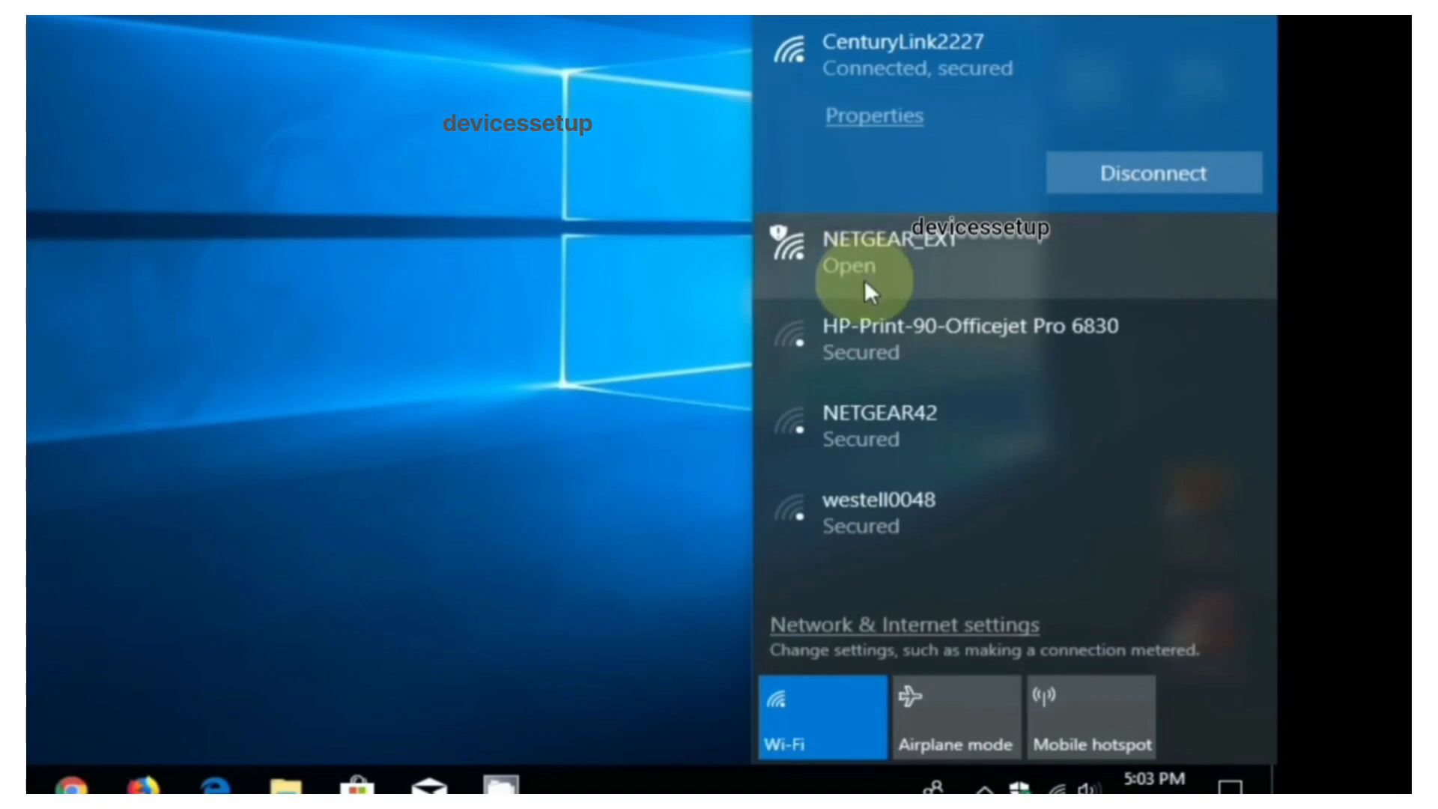
Join the extender's open NETGEAR_EXT wireless network from the Windows Wi-Fi flyout.
click(889, 247)
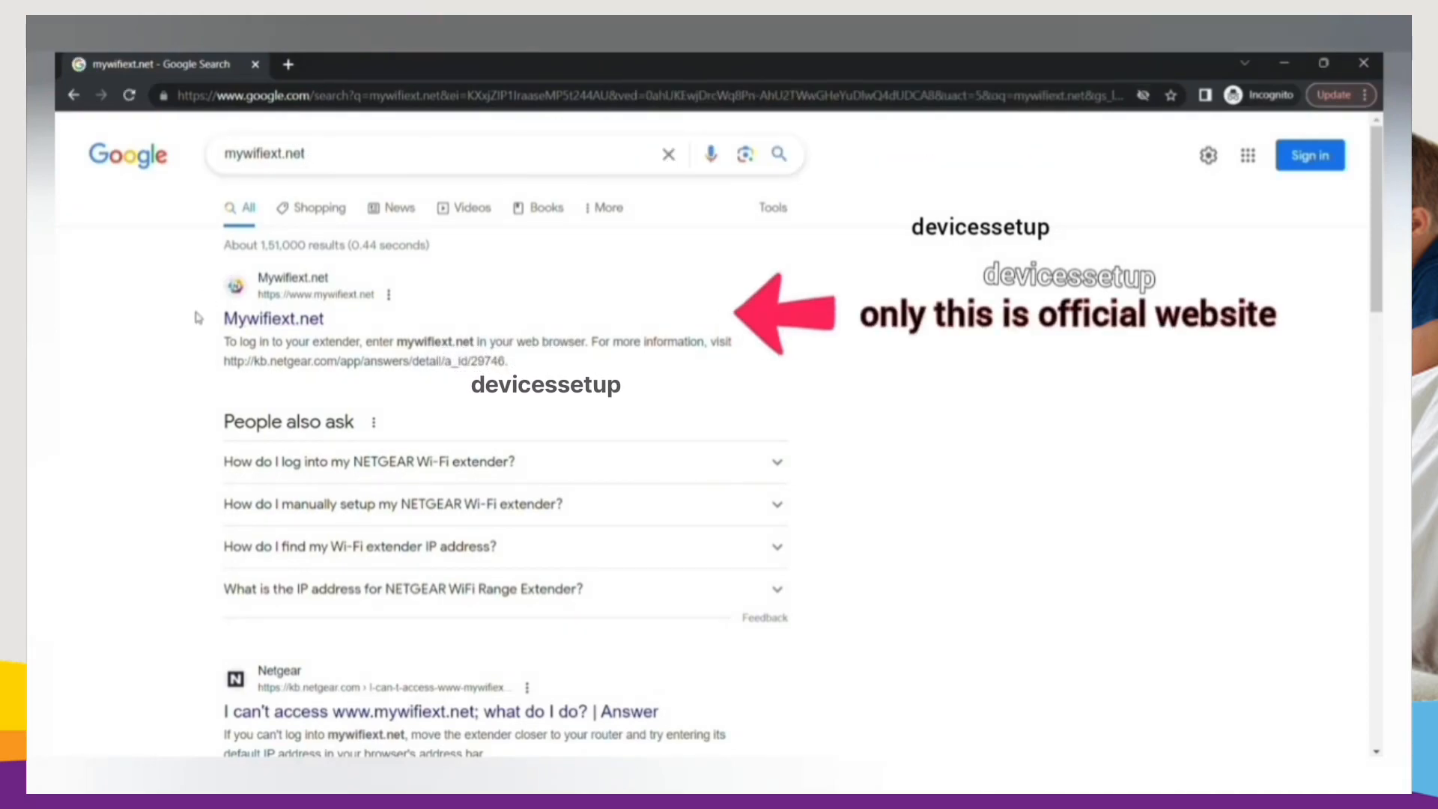
Single out the official Mywifiext.net result among the Google results for mywifiext.net.
double_click(272, 317)
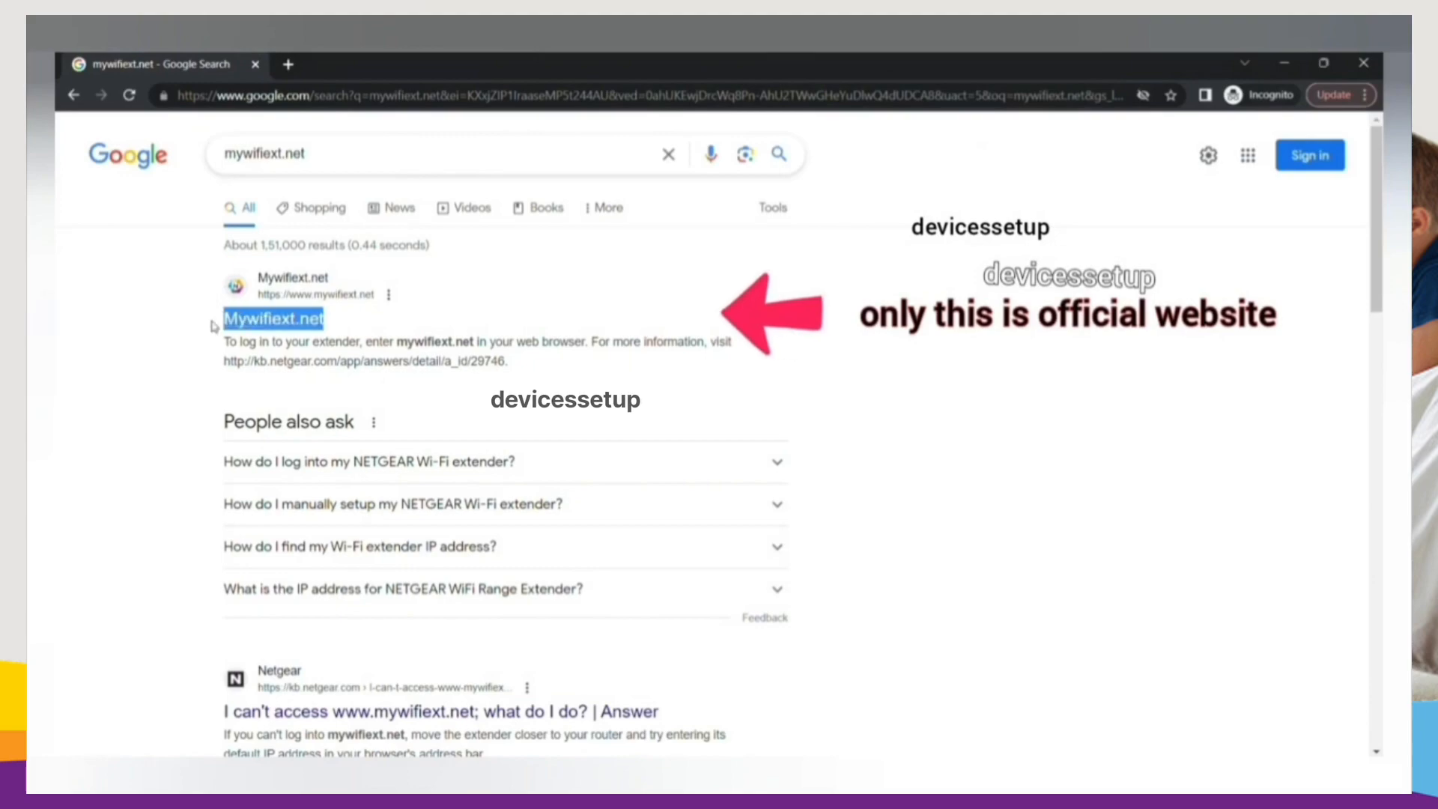
scroll(down, 3)
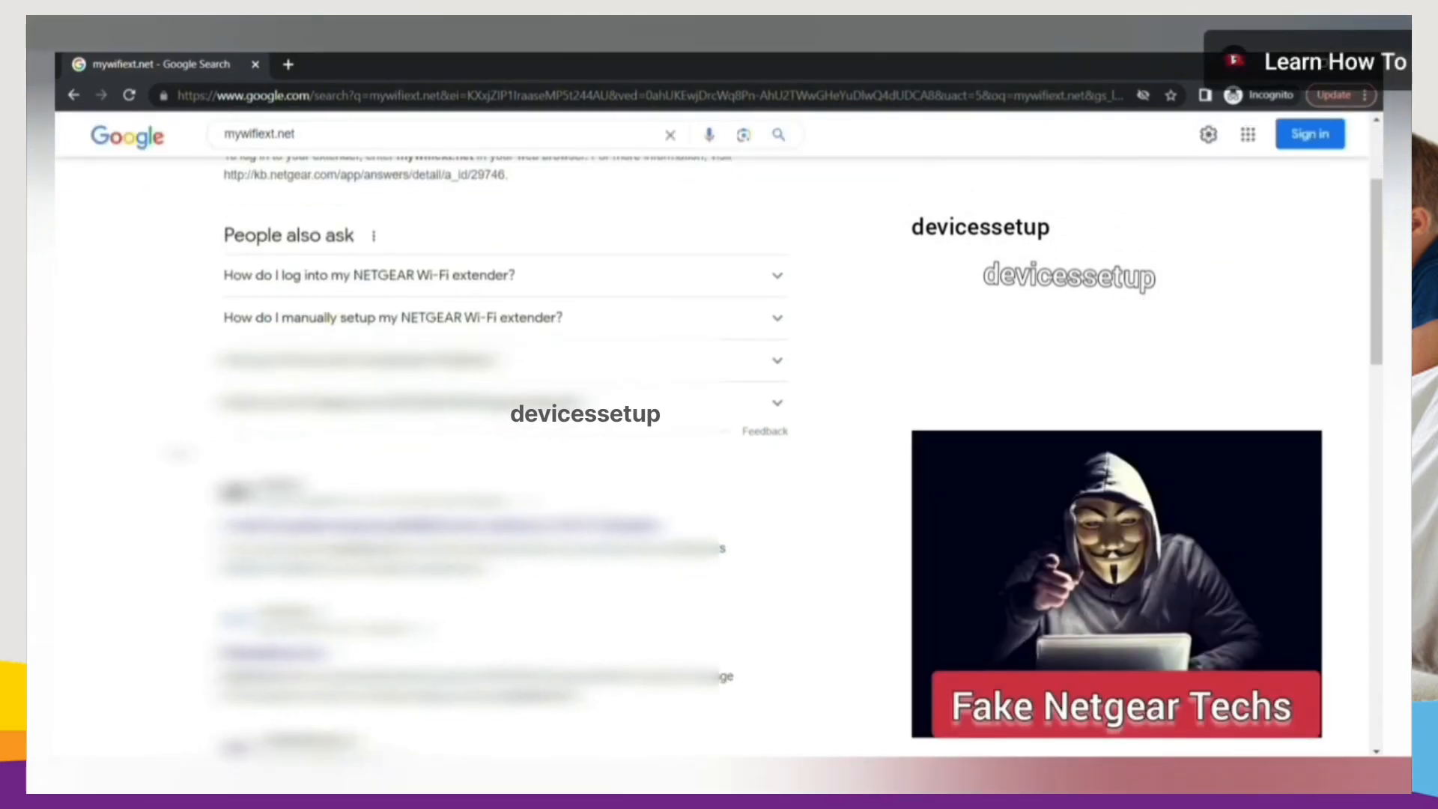
scroll(down, 3)
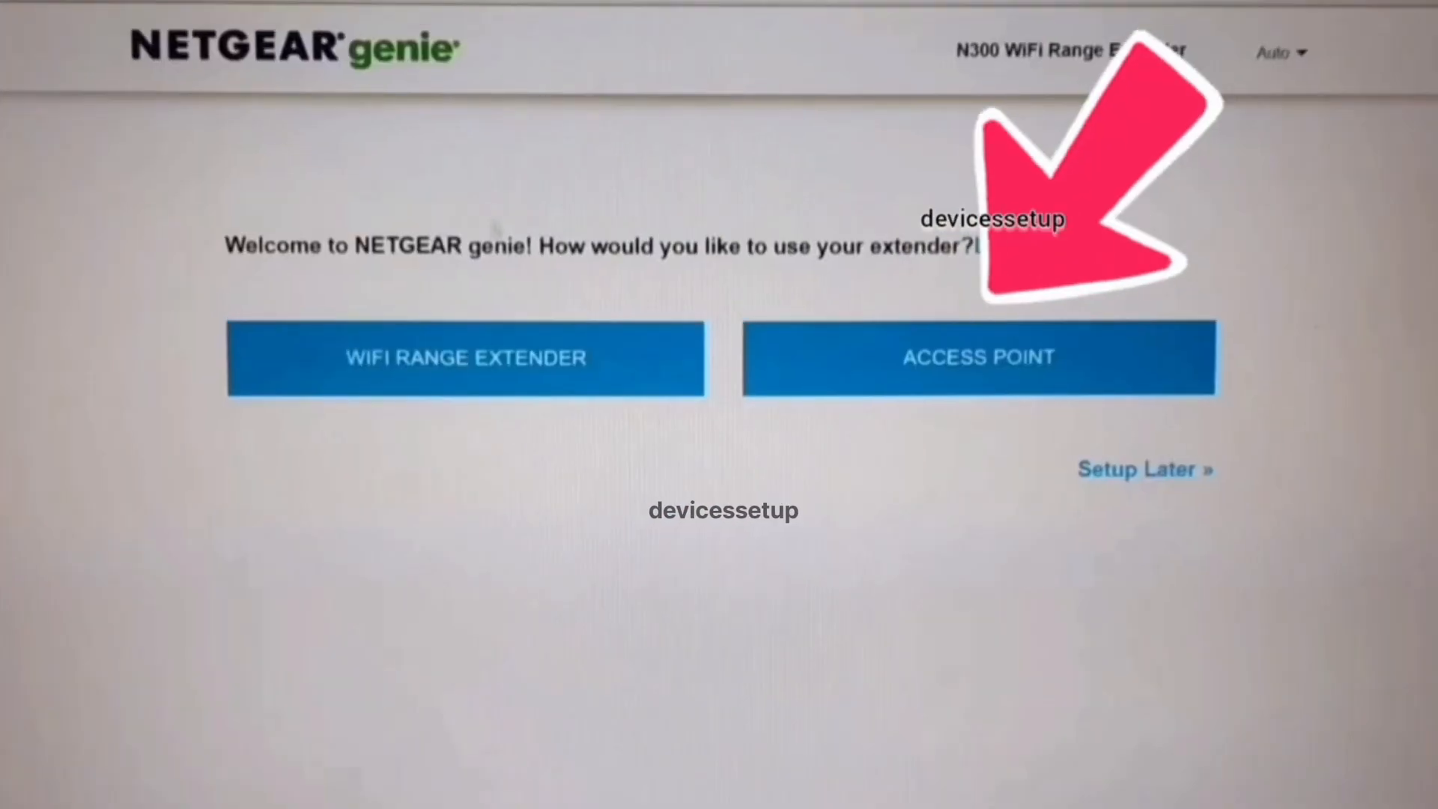
Choose ACCESS POINT mode for the extender on the genie welcome page.
click(977, 356)
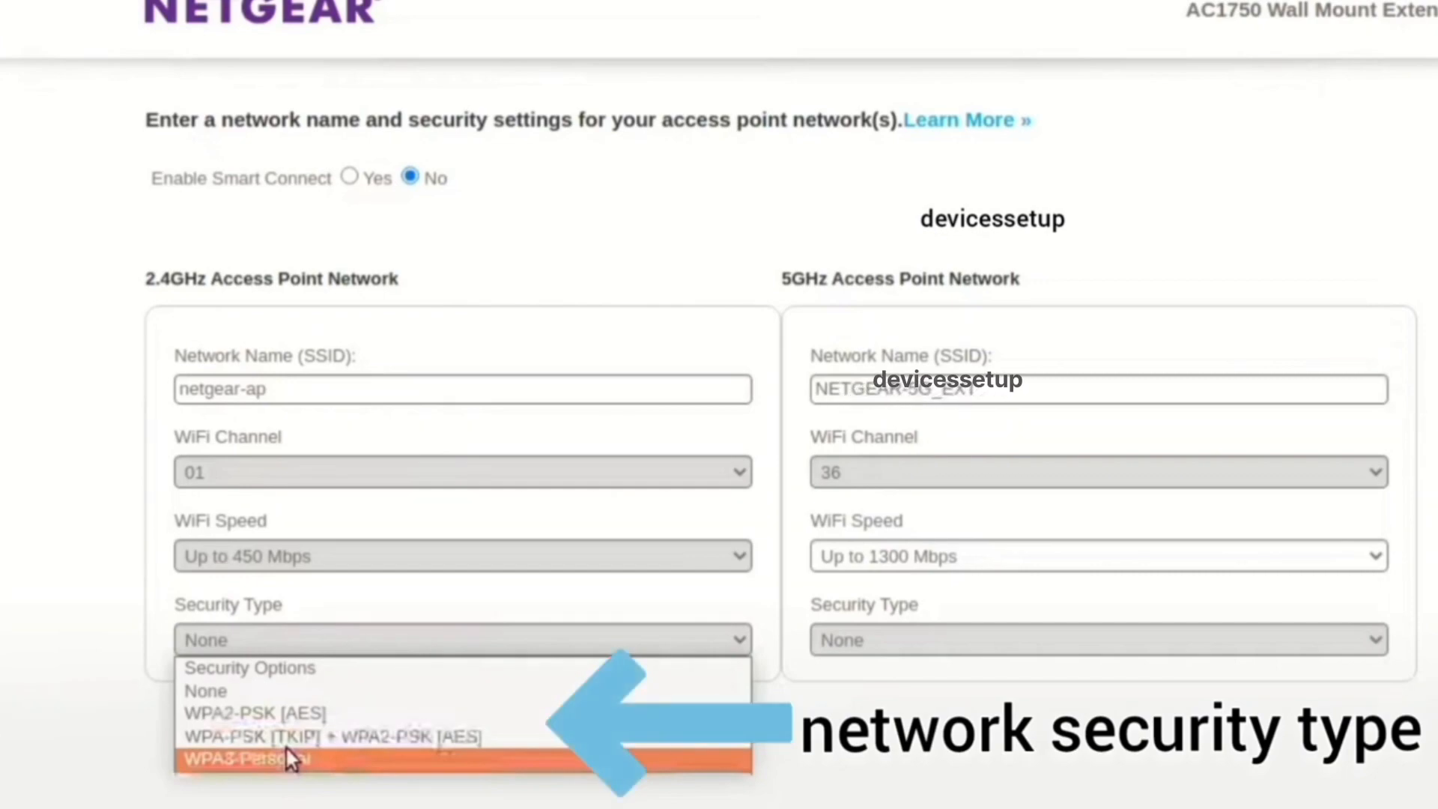
Secure the 2.4GHz netgear-ap network with WPA3-Personal security.
click(241, 757)
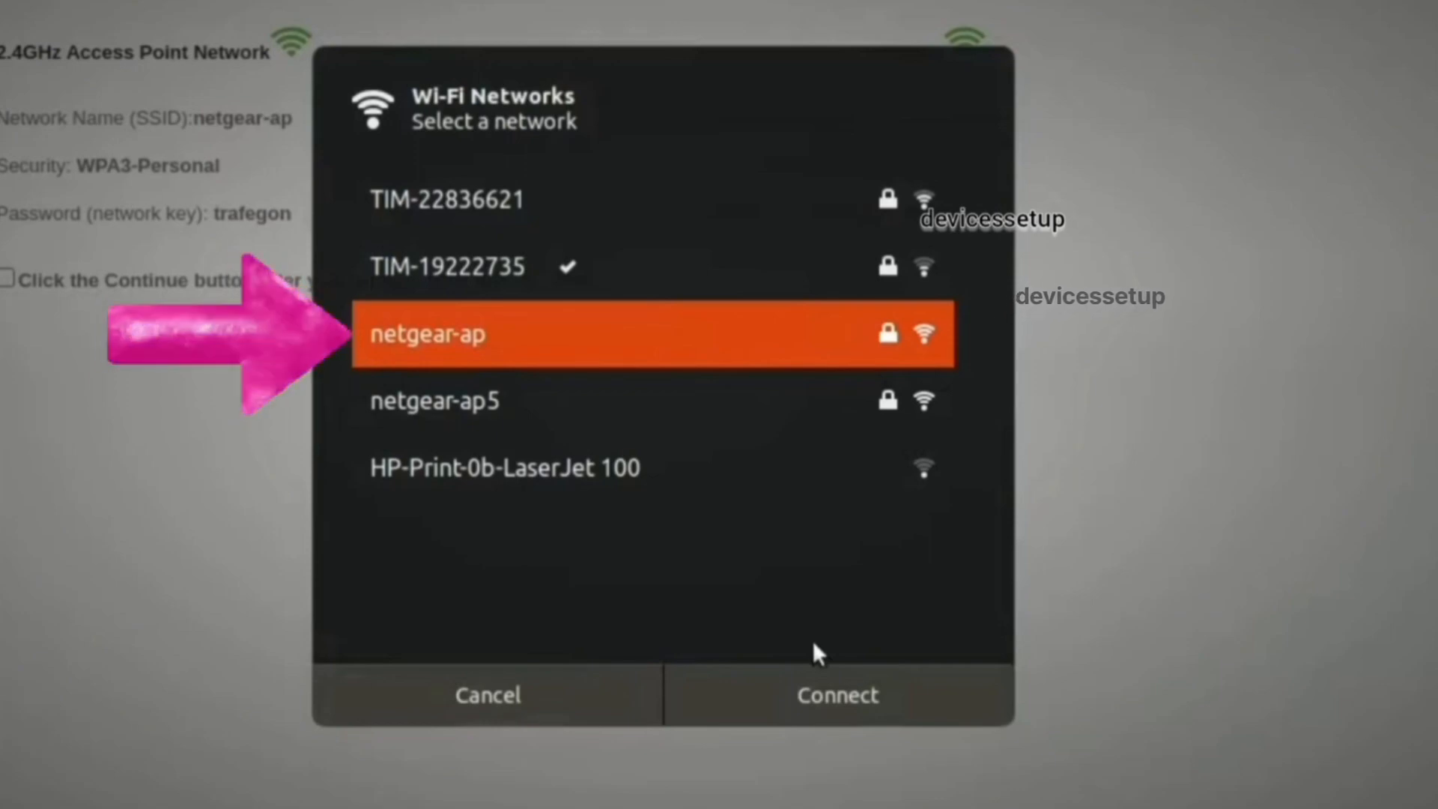
Connect to the newly created netgear-ap network from the Ubuntu Wi-Fi list.
click(835, 694)
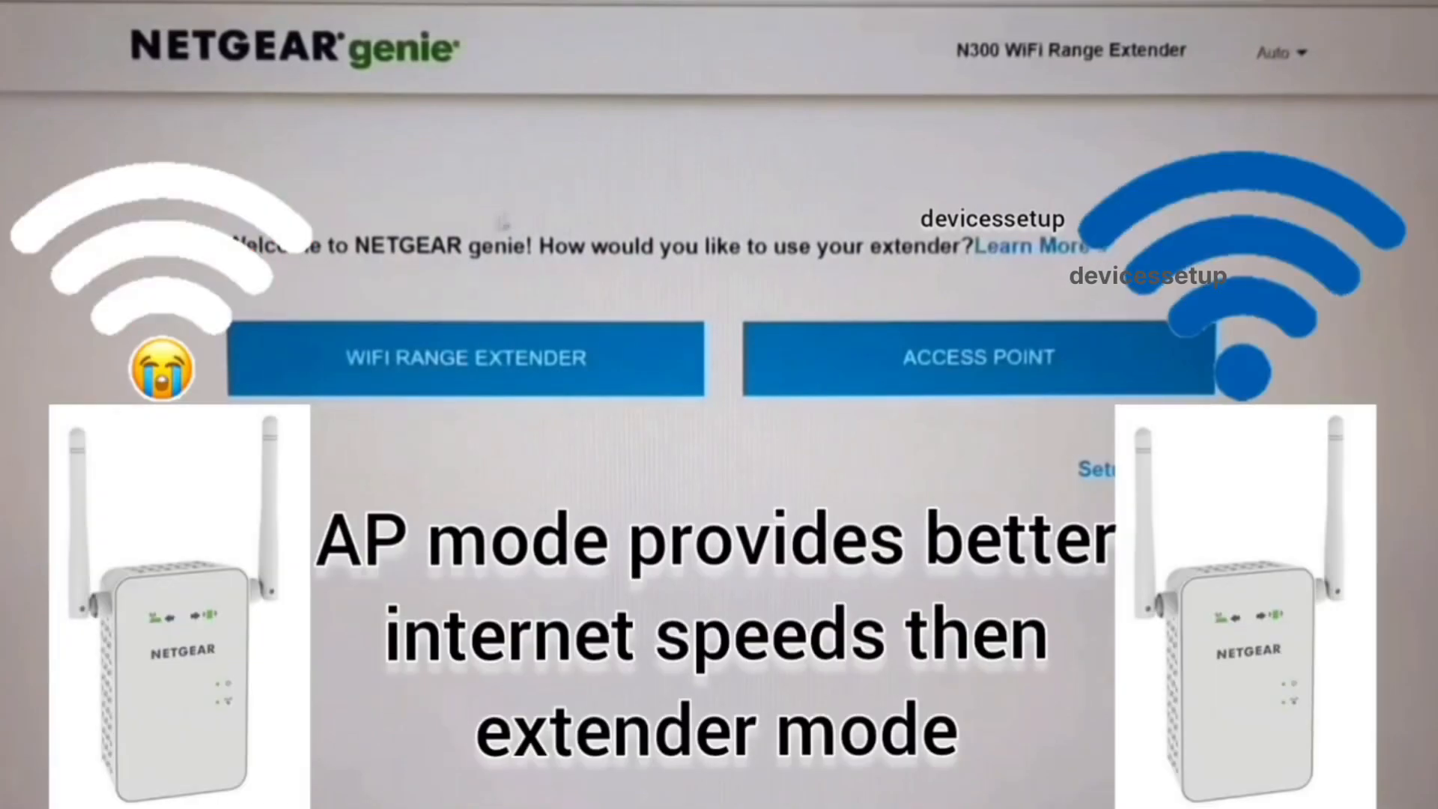